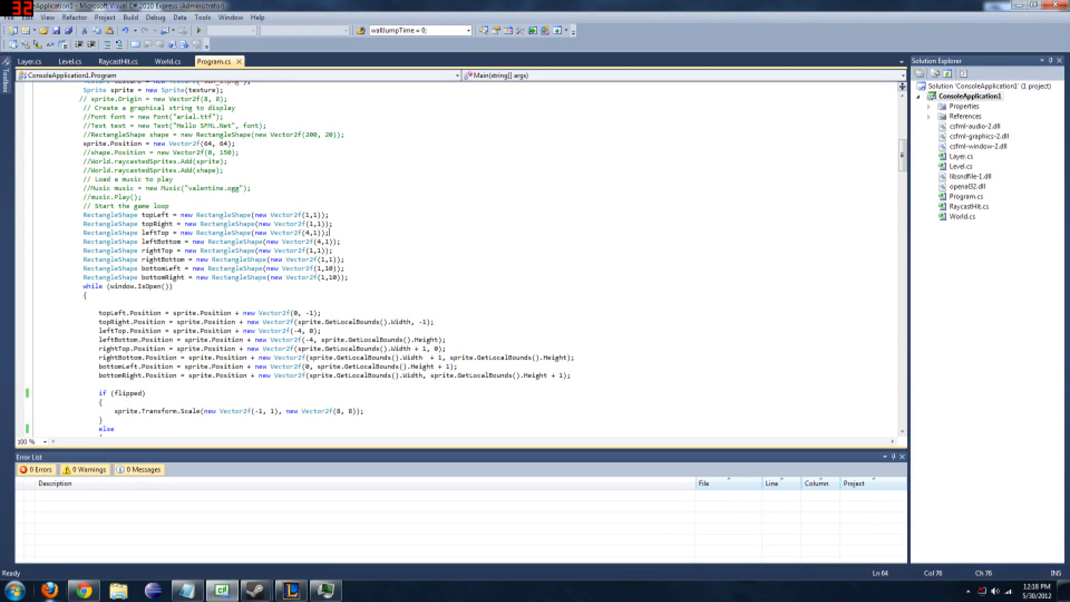
{"action": "scroll", "scroll_direction": "down", "scroll_amount": 3}
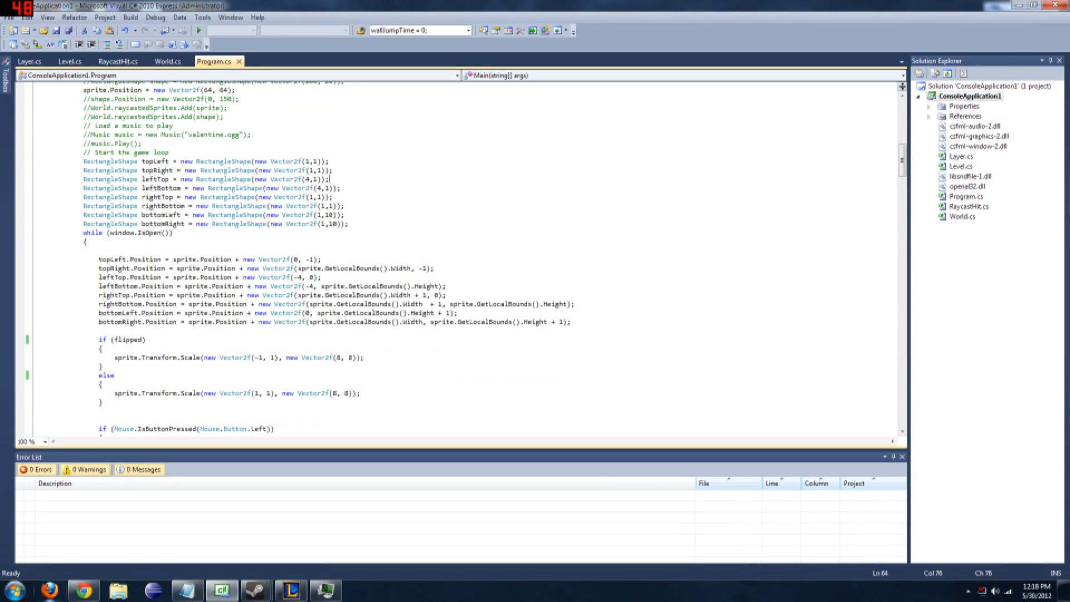
{"action": "scroll", "scroll_direction": "down", "scroll_amount": 3}
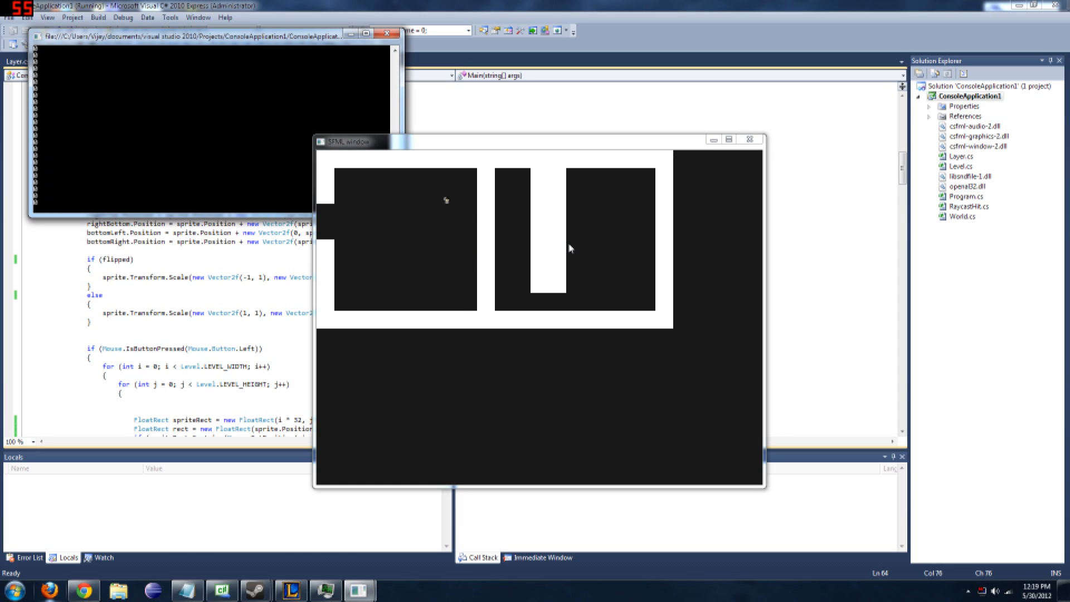
{"action": "mouse_move", "coordinate": [428, 305]}
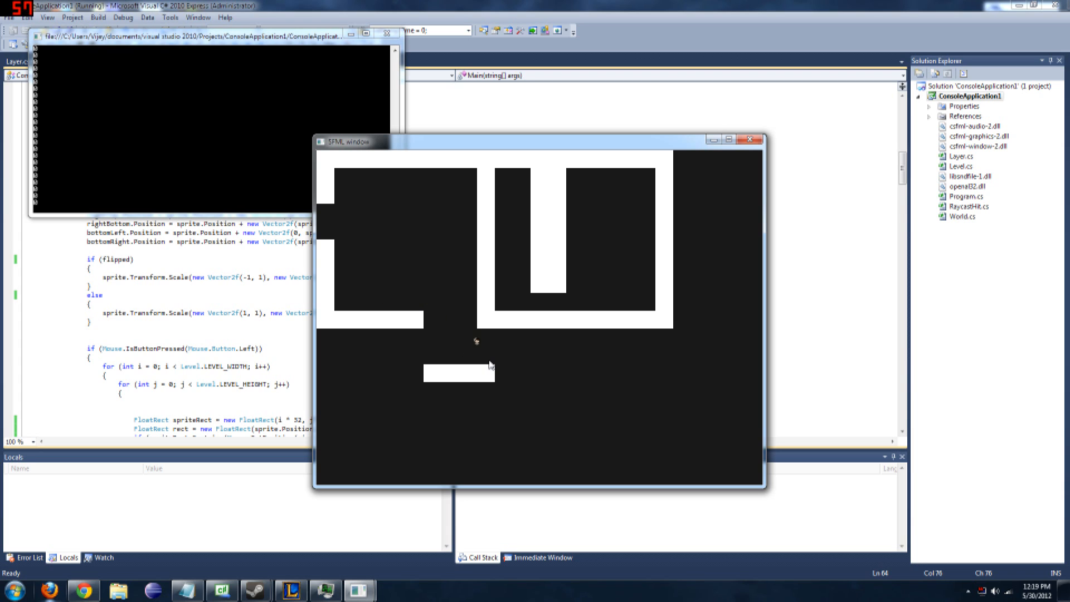
{"action": "mouse_move", "coordinate": [420, 295]}
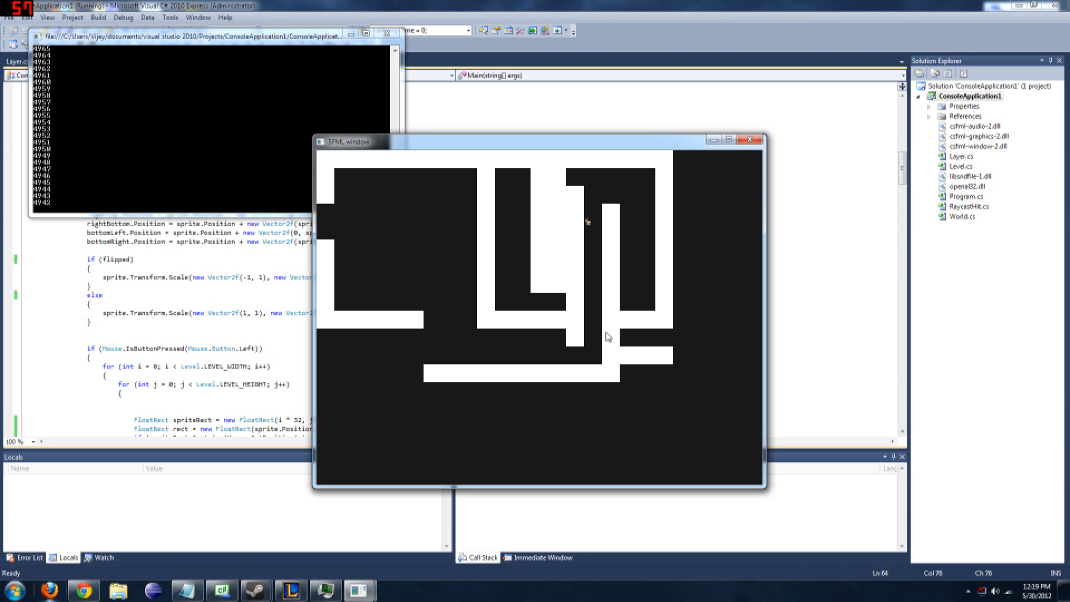
{"action": "mouse_move", "coordinate": [559, 358]}
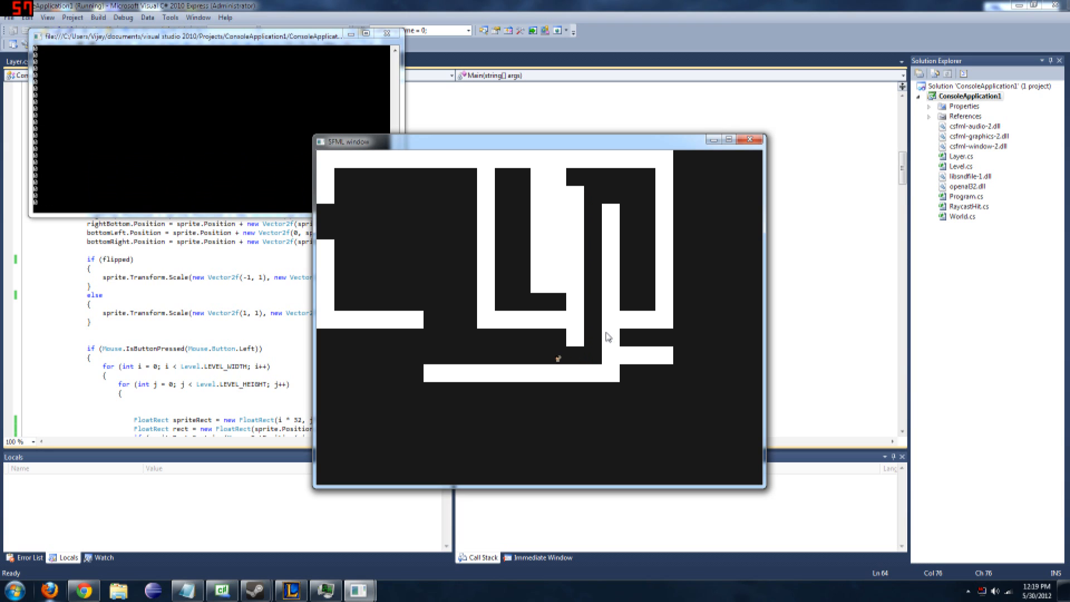